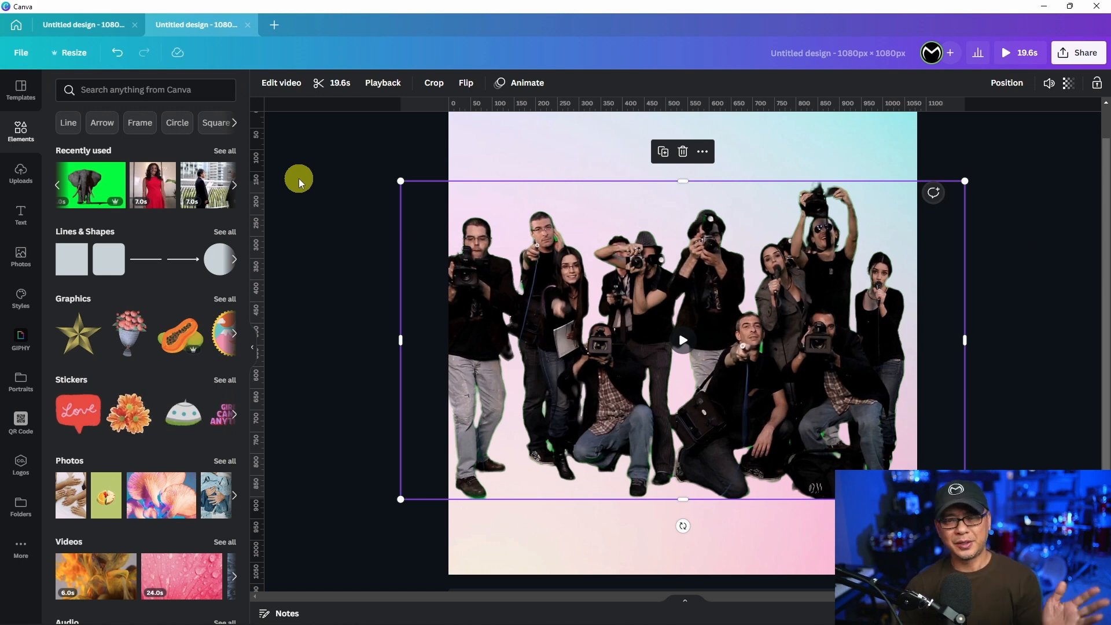
Add the two-businessmen video clip so it fills the square page.
left_click(683, 150)
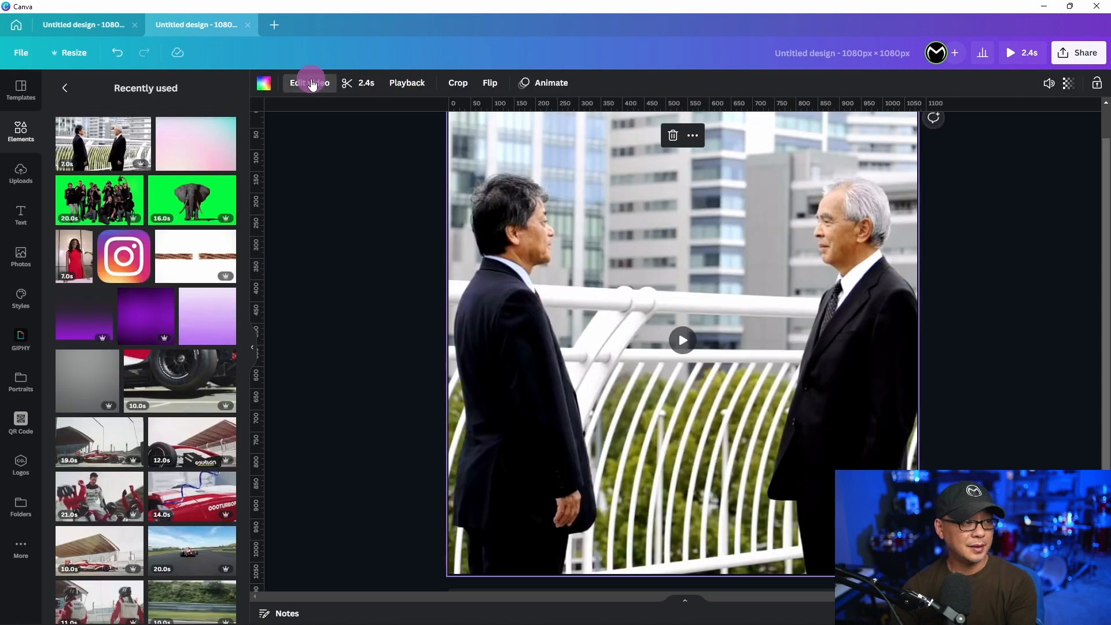
Apply Background Remover to the clip, leaving both men on white.
left_click(308, 82)
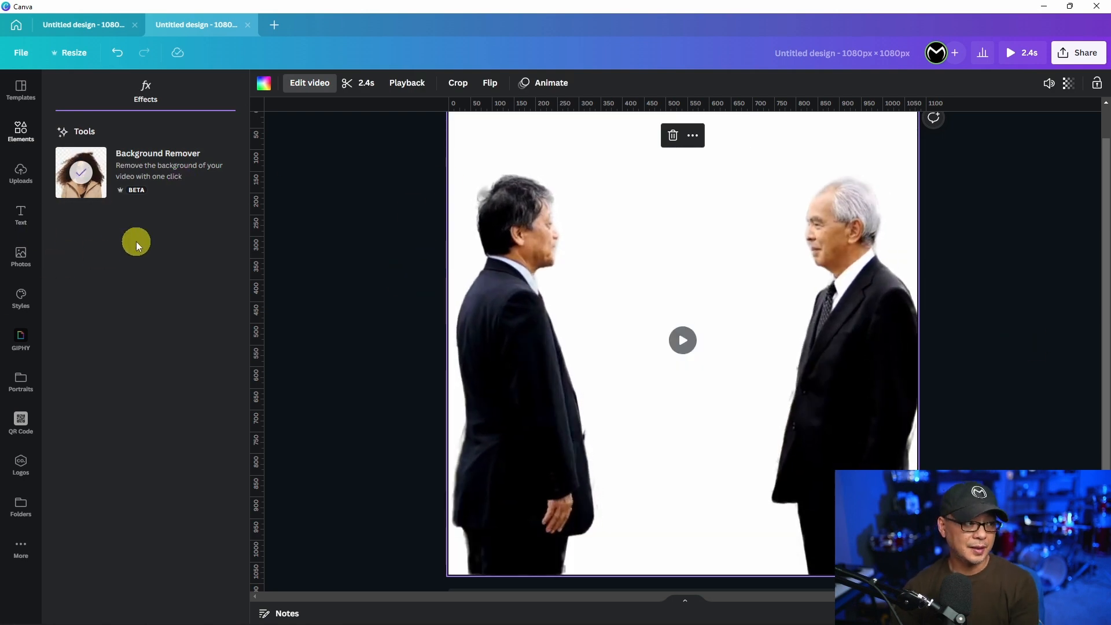
mouse_move(357, 276)
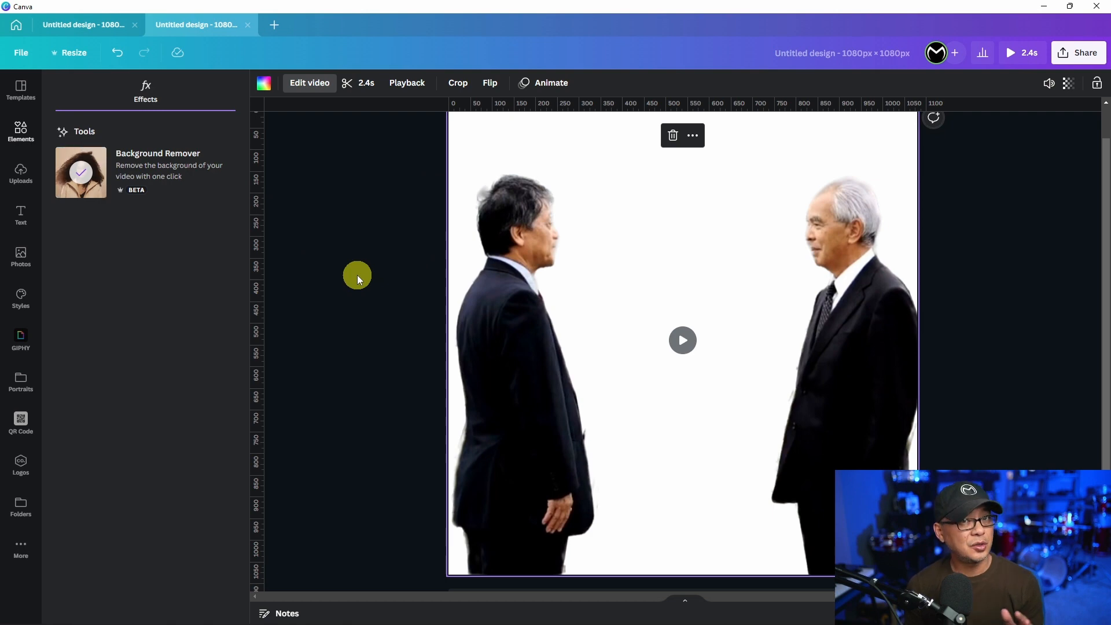